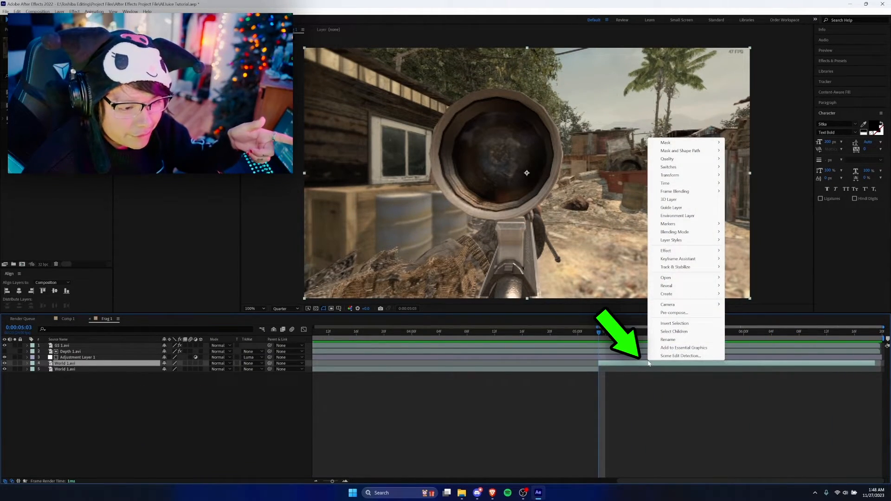
pyautogui.moveTo(676, 267)
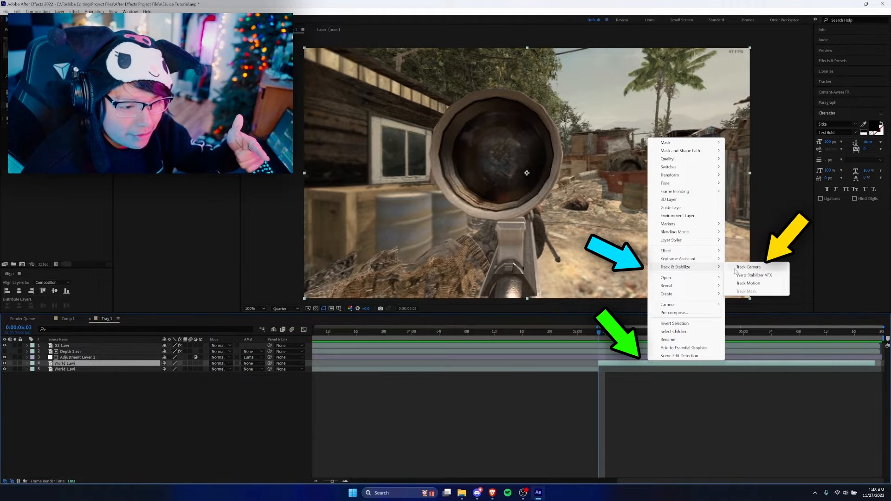
# Run Track Camera on the World 1.avi layer to begin background analysis
pyautogui.click(753, 275)
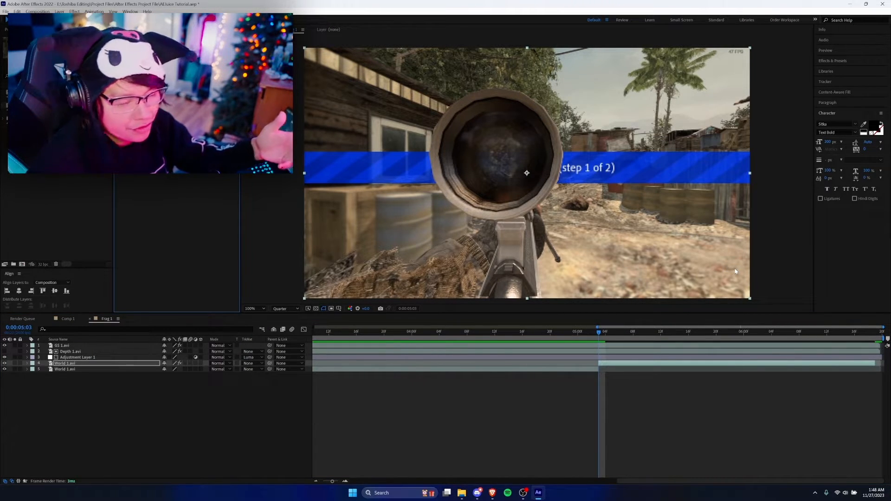
pyautogui.moveTo(733, 277)
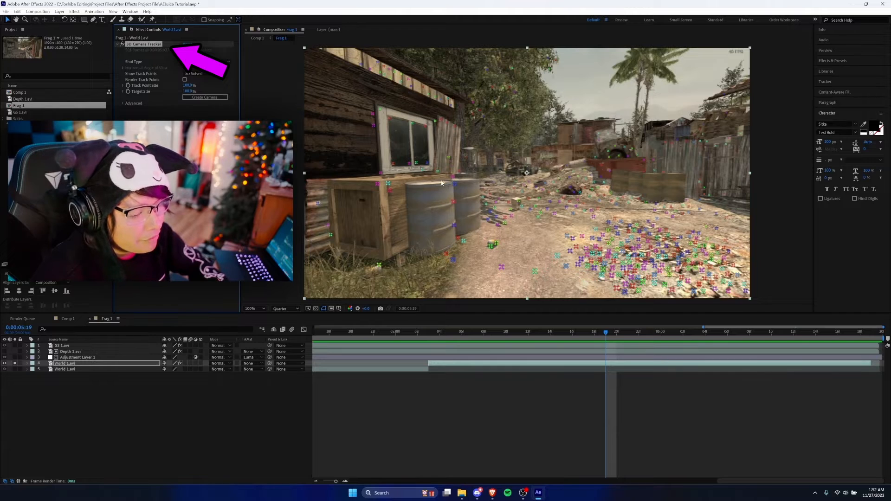
# From ground track points, create Track Solid 1 and a 3D Tracker Camera
pyautogui.click(144, 44)
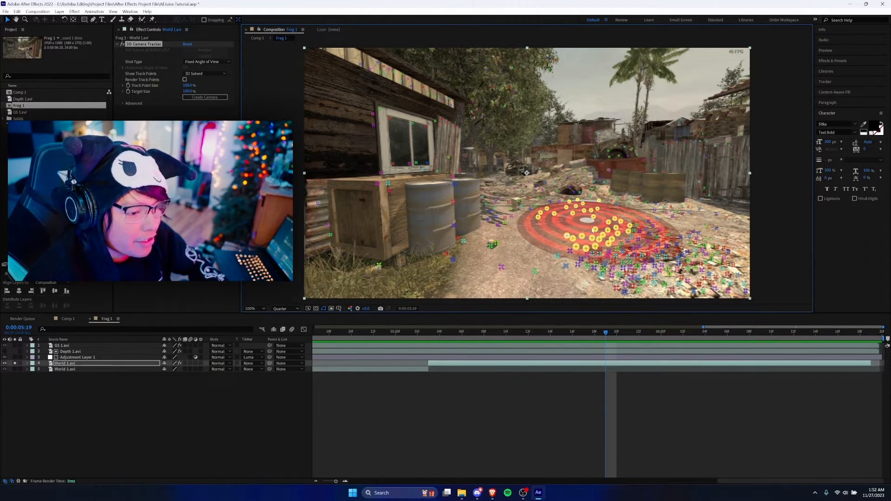
pyautogui.rightClick(596, 233)
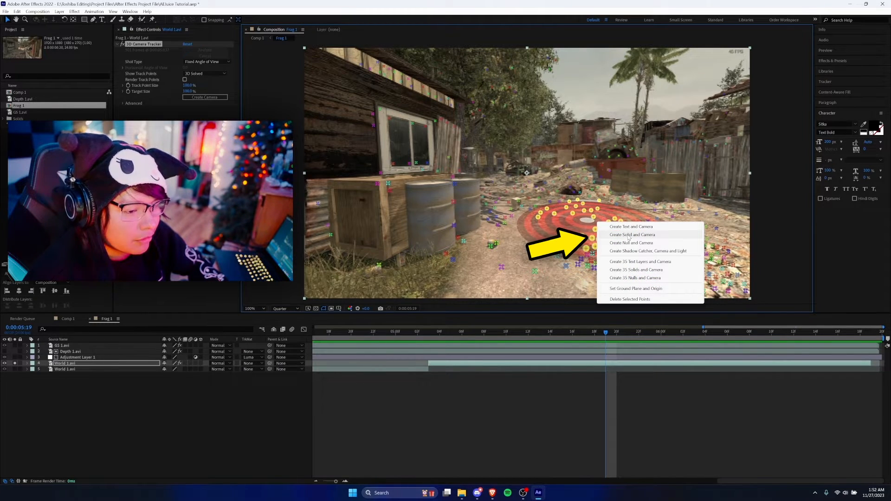
pyautogui.click(631, 235)
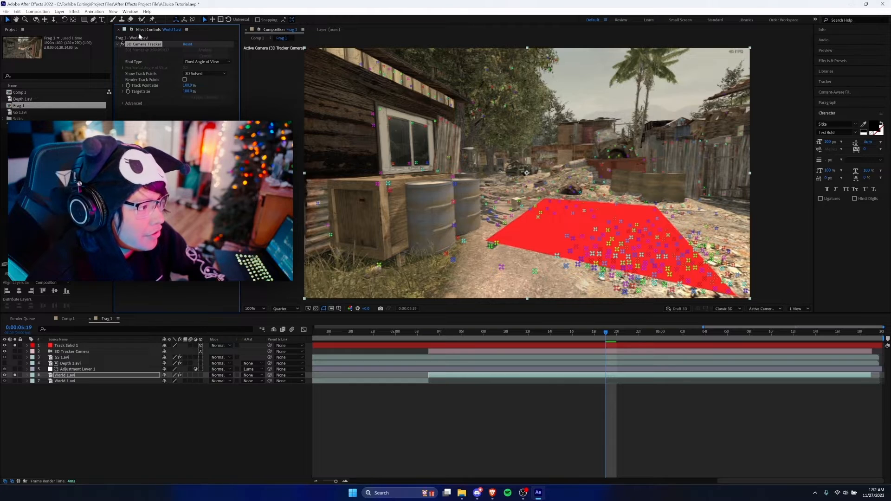
# Bring Portal_01.mov from the AEJuice Pack Manager into the Frag 1 composition
pyautogui.click(114, 11)
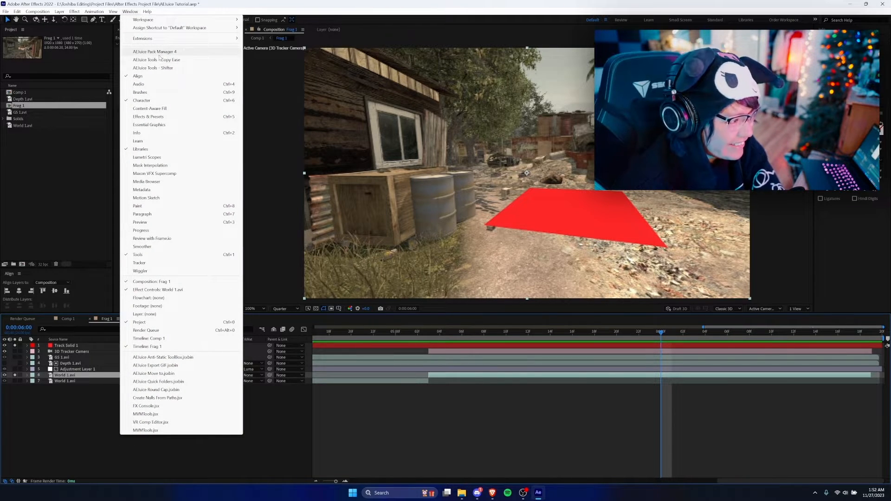
pyautogui.click(153, 52)
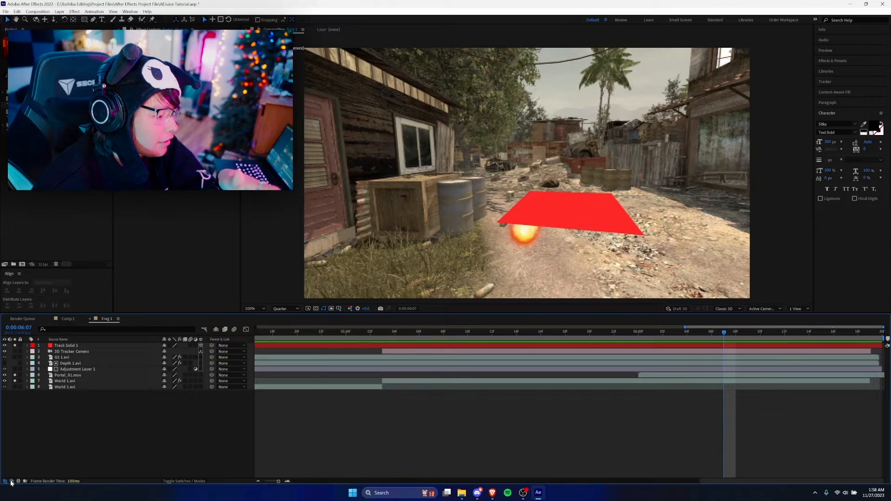
# Show the layer switches pane and Position values for Track Solid 1 and Portal_01.mov
pyautogui.click(5, 480)
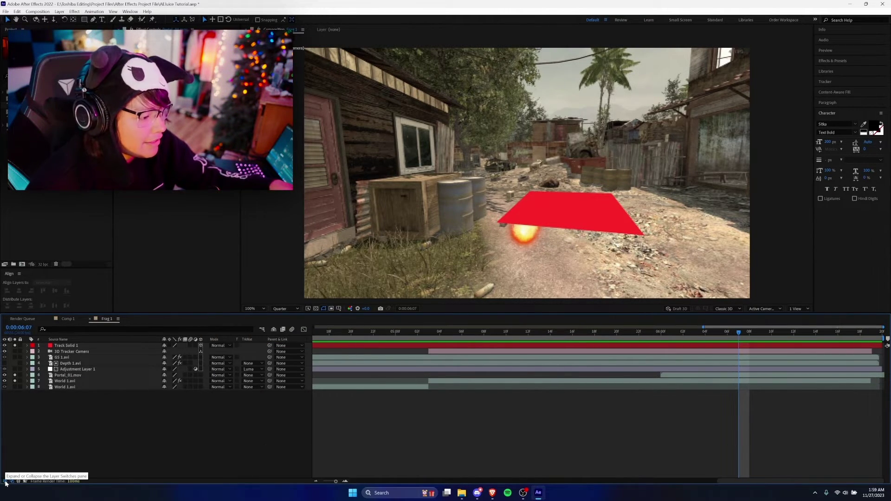
pyautogui.moveTo(73, 385)
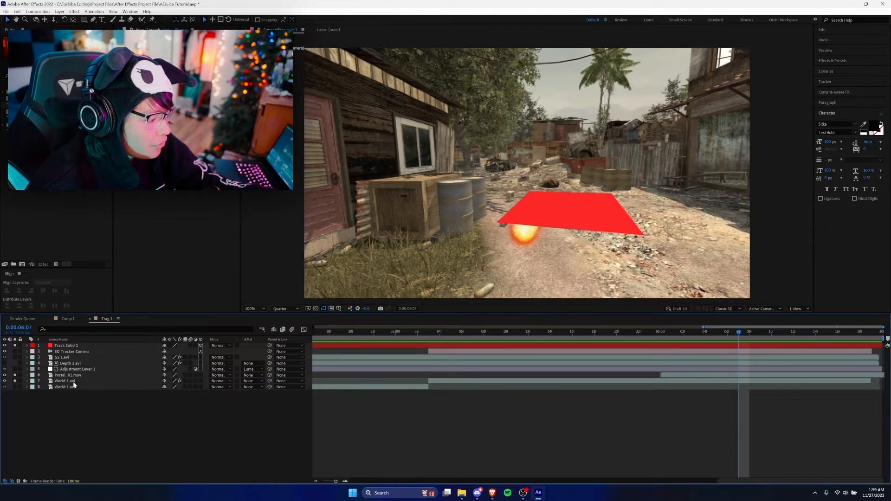
pyautogui.click(68, 375)
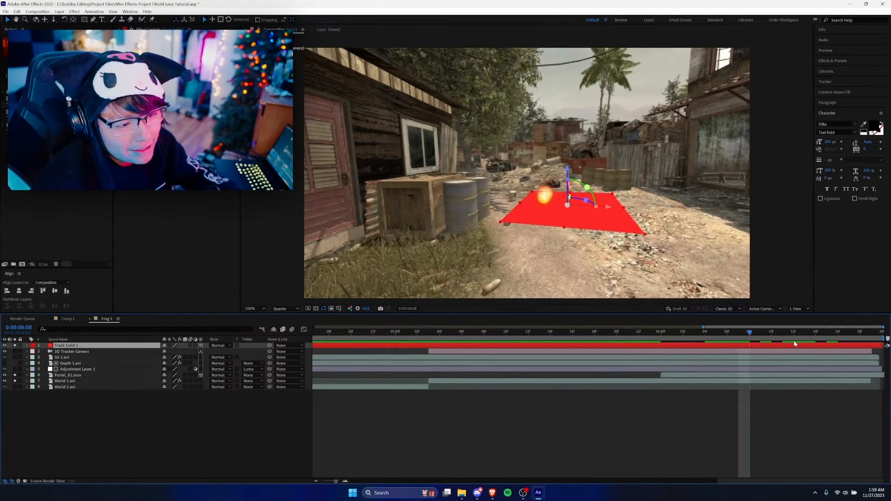
pyautogui.click(782, 331)
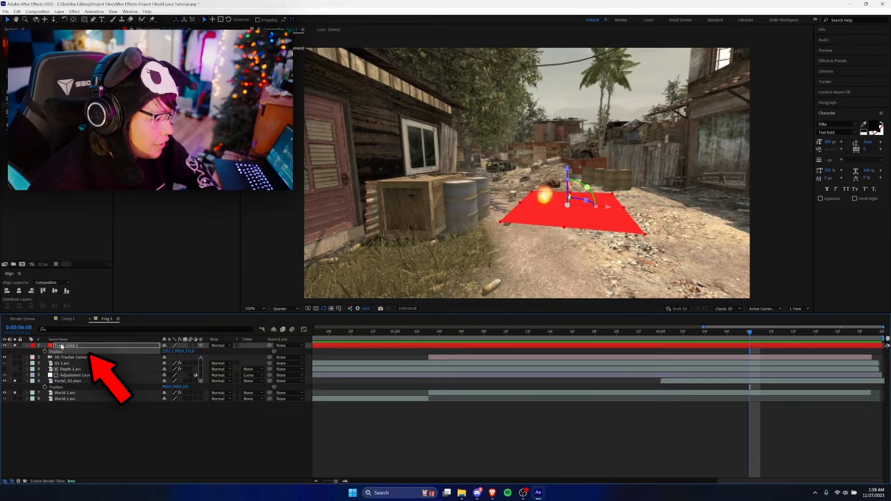
# Hide Track Solid 1 and place Portal_01.mov at its tracked ground position
pyautogui.click(63, 380)
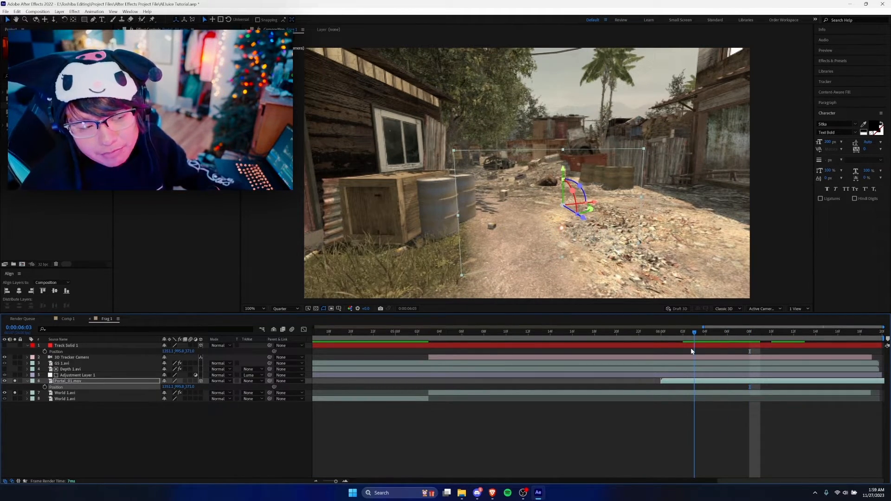
pyautogui.click(793, 331)
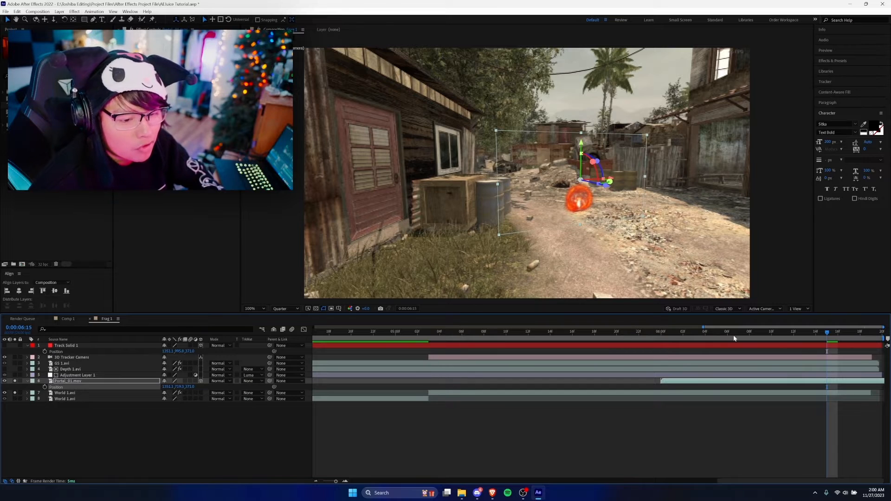
# Scrub the timeline to check where the dark-energy clips sit around the portal
pyautogui.click(792, 331)
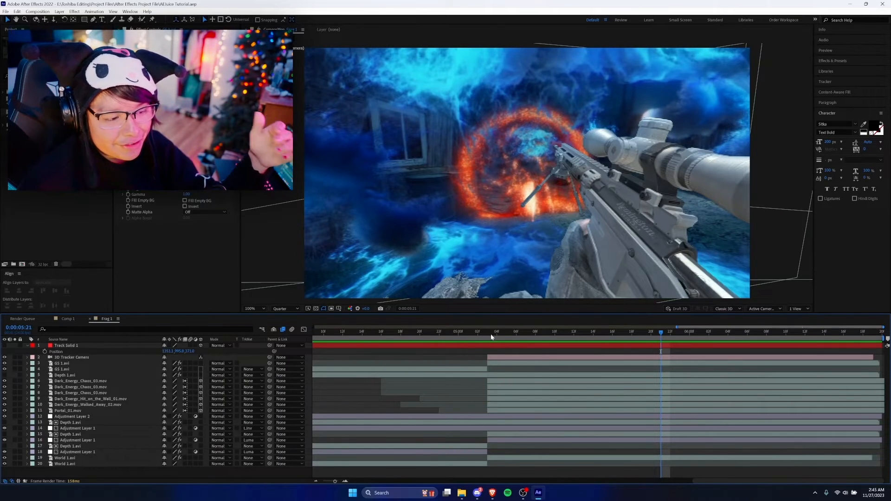
pyautogui.click(563, 342)
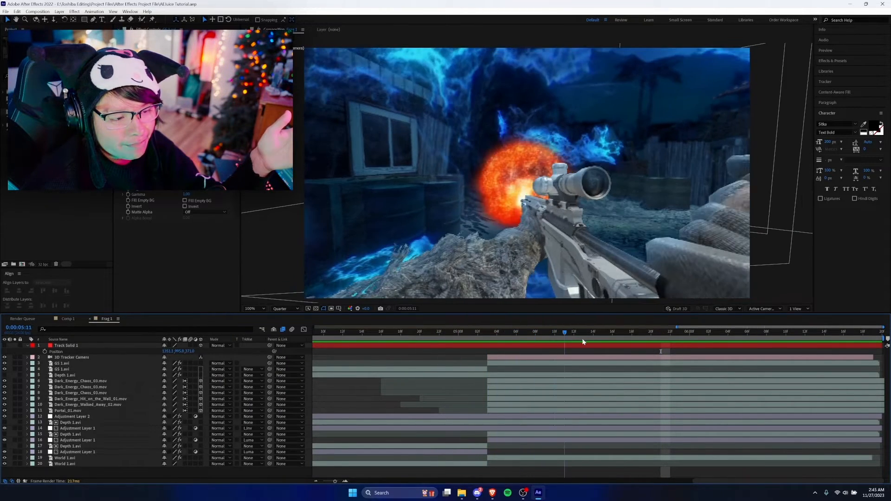
pyautogui.click(582, 341)
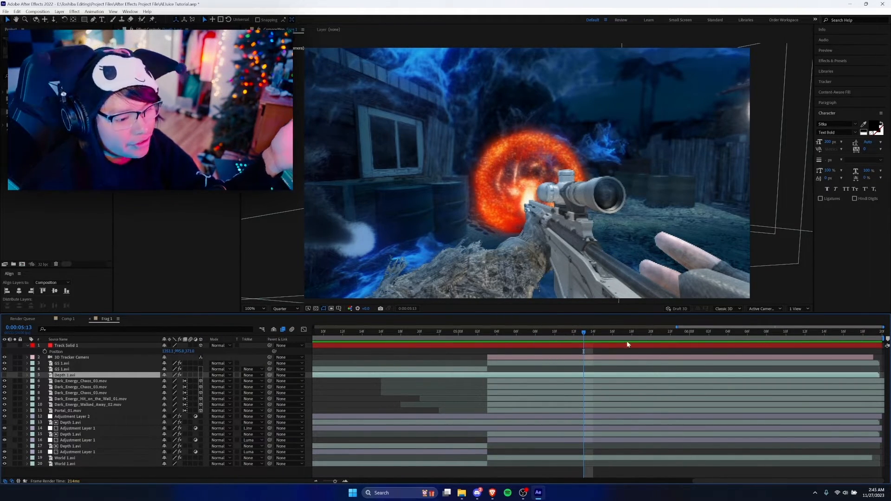
pyautogui.click(642, 332)
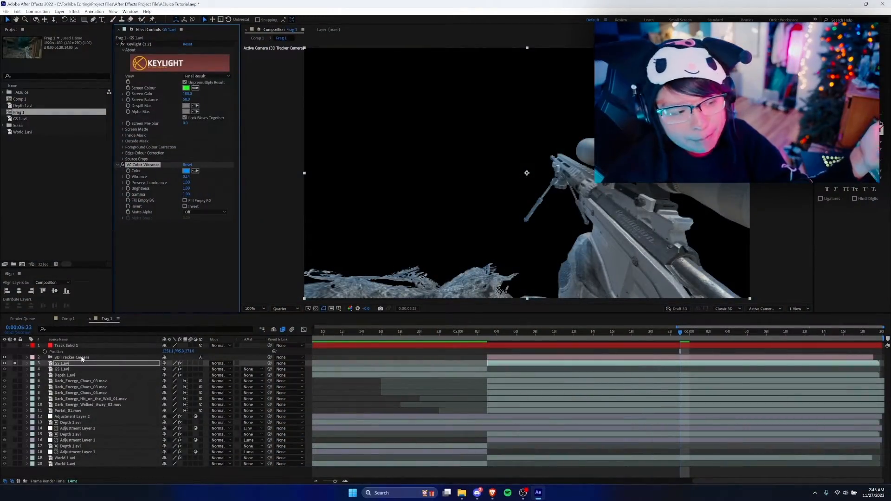
# Add an Inner Shadow layer style to GS 1.avi and set its Blend Mode
pyautogui.rightClick(63, 363)
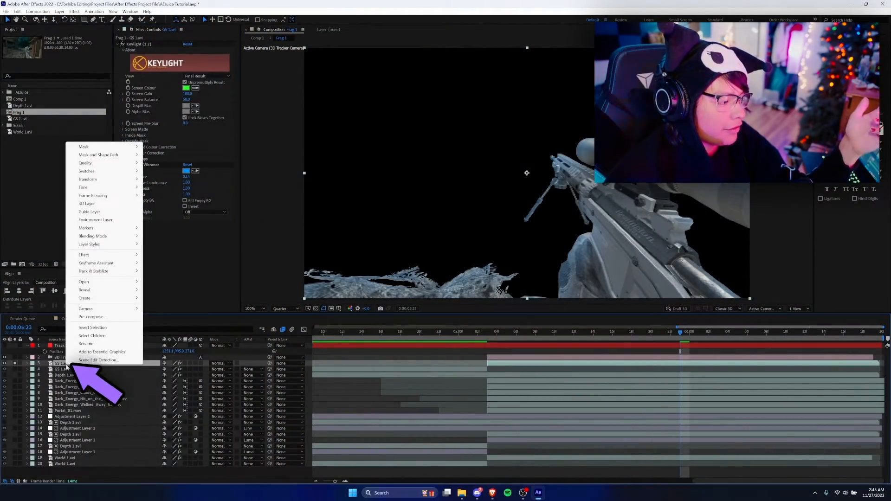
pyautogui.moveTo(103, 244)
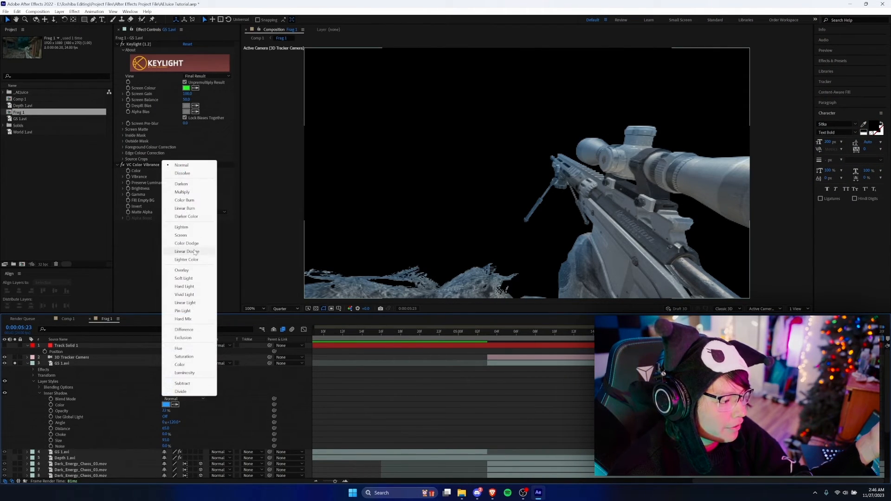
pyautogui.click(187, 251)
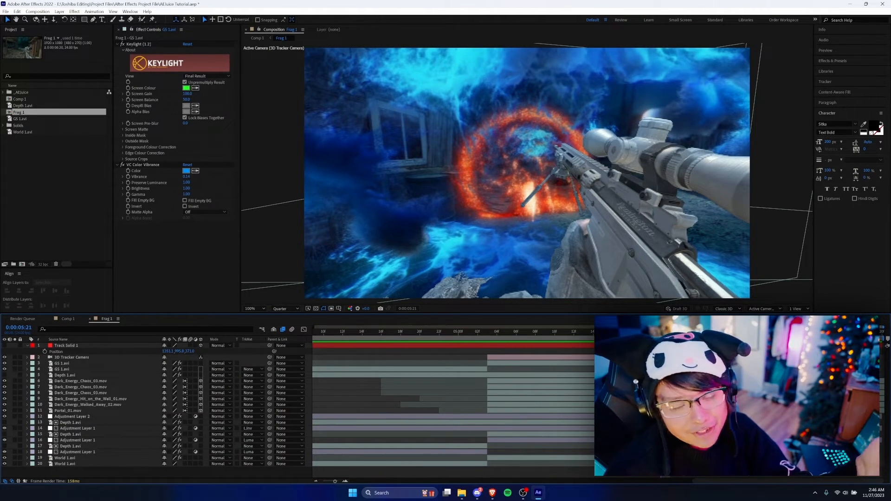
# Solo the Dark_Energy_Walked_Away_02 clip, then move to Comp 1's Adjustment Layer 3
pyautogui.click(88, 405)
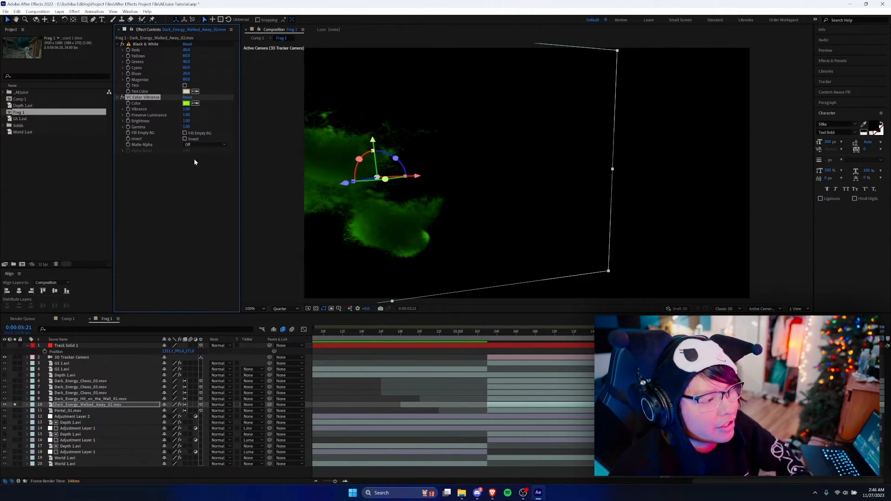
pyautogui.click(186, 103)
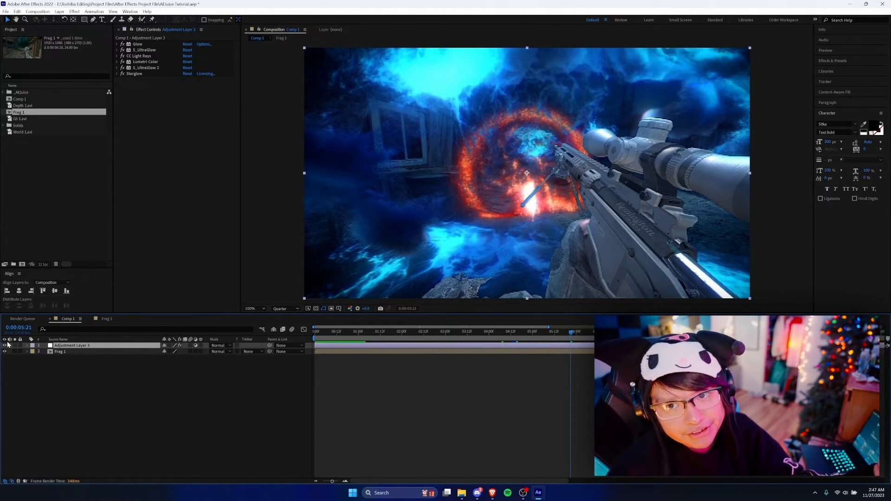
# Expand the Glow and Lumetri Color effects on Adjustment Layer 3 for review
pyautogui.click(118, 43)
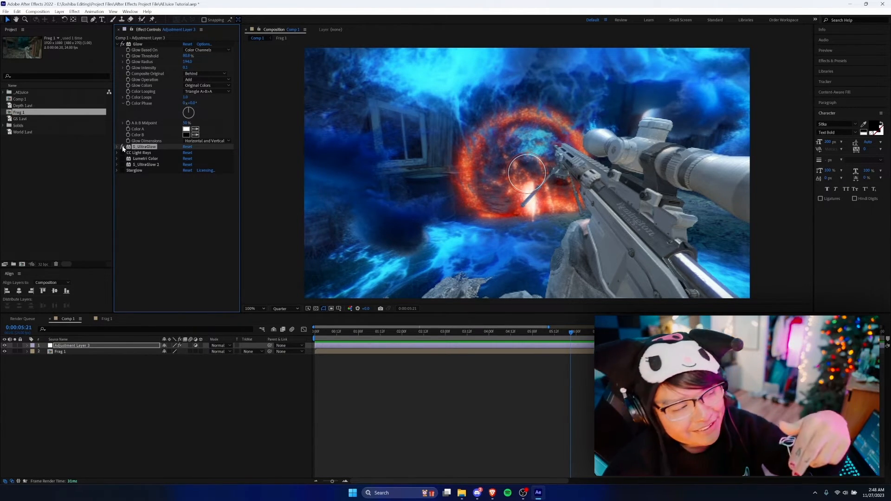
pyautogui.click(123, 146)
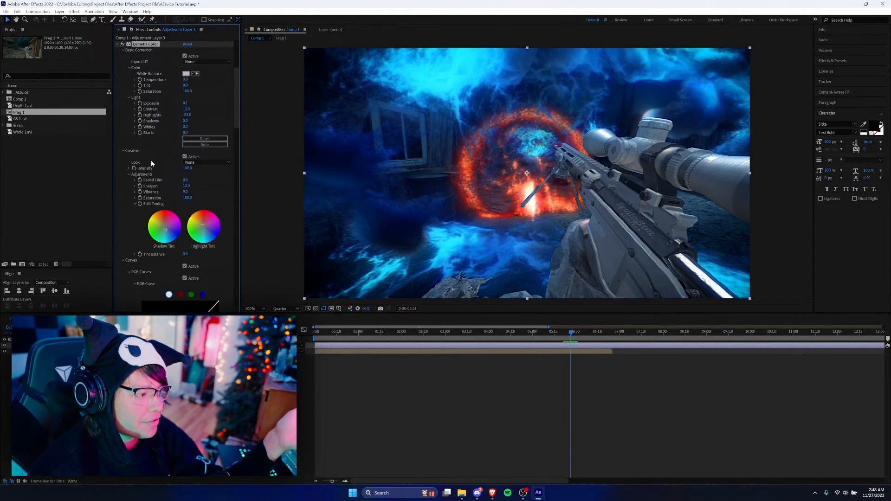
pyautogui.scroll(-3)
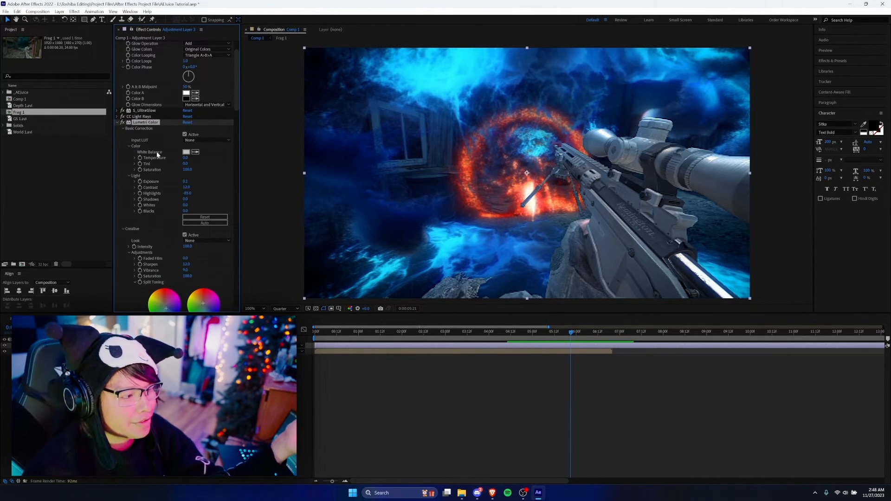
pyautogui.scroll(-3)
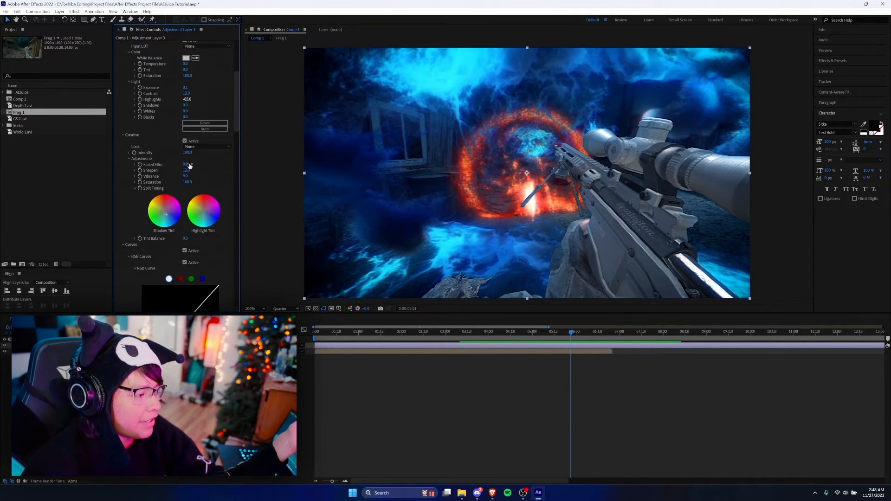
pyautogui.scroll(-3)
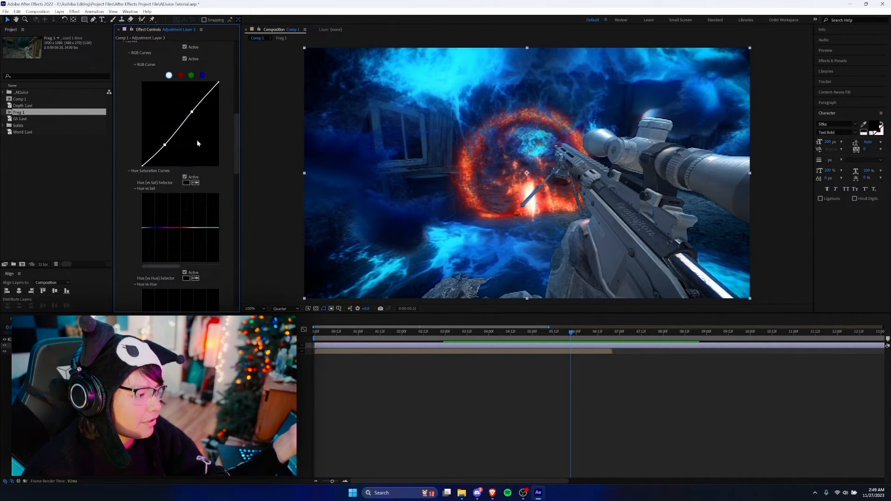
pyautogui.scroll(-3)
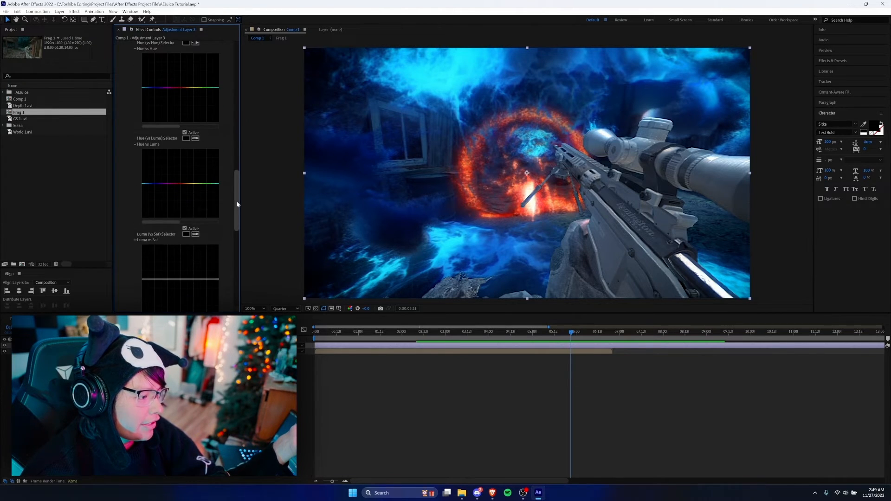
pyautogui.scroll(-3)
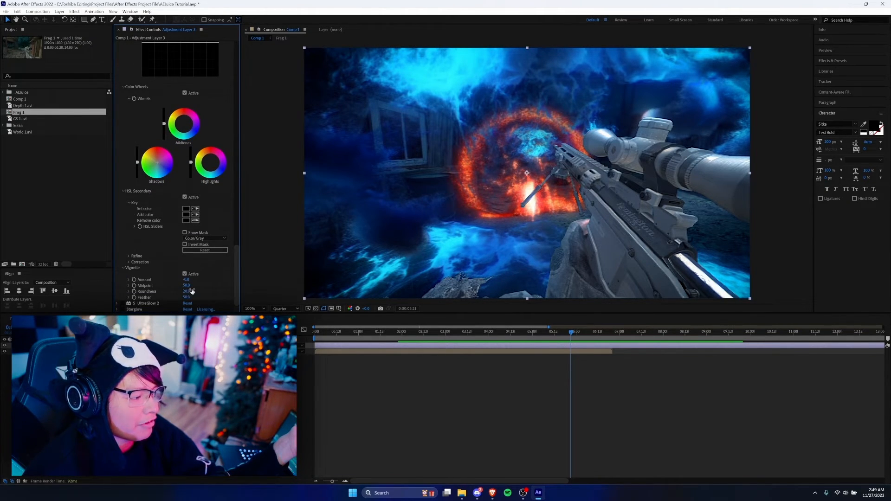